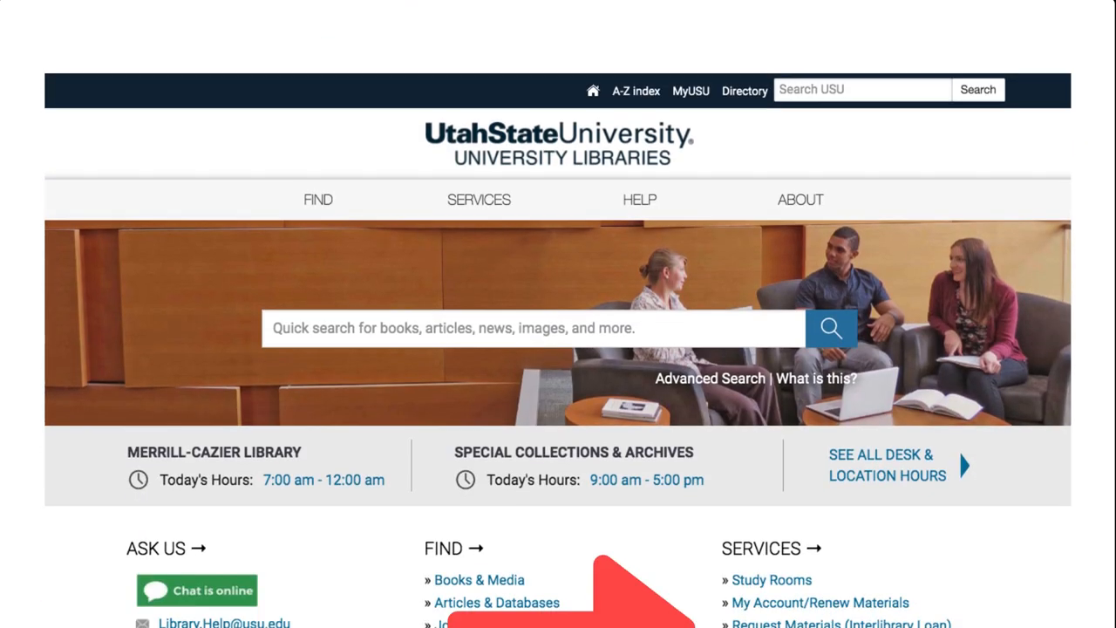
- Scroll the Fall 2019 Canvas course navigation and select Research Help below Announcements
scroll("down", 3)
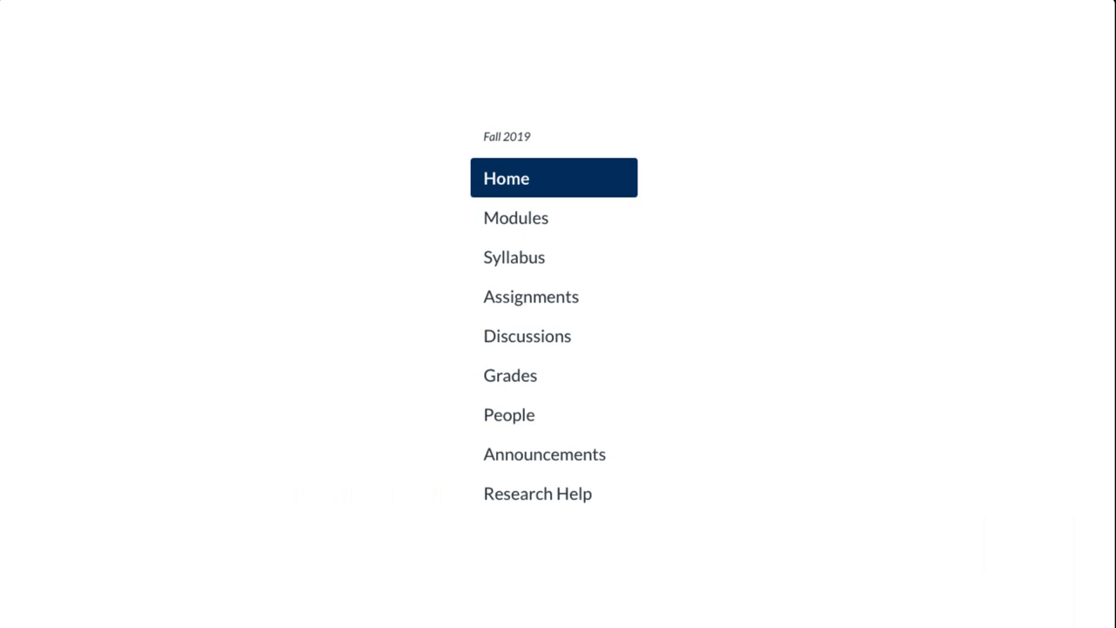
left_click(537, 493)
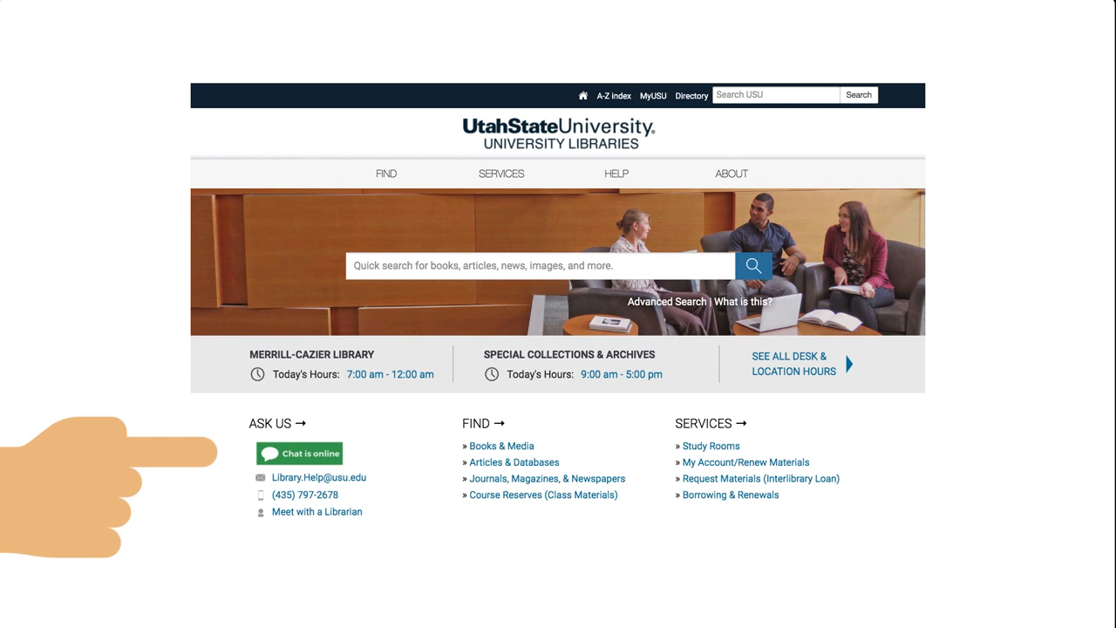
- Start a librarian chat from the green 'Chat is online' button under Ask Us
left_click(316, 512)
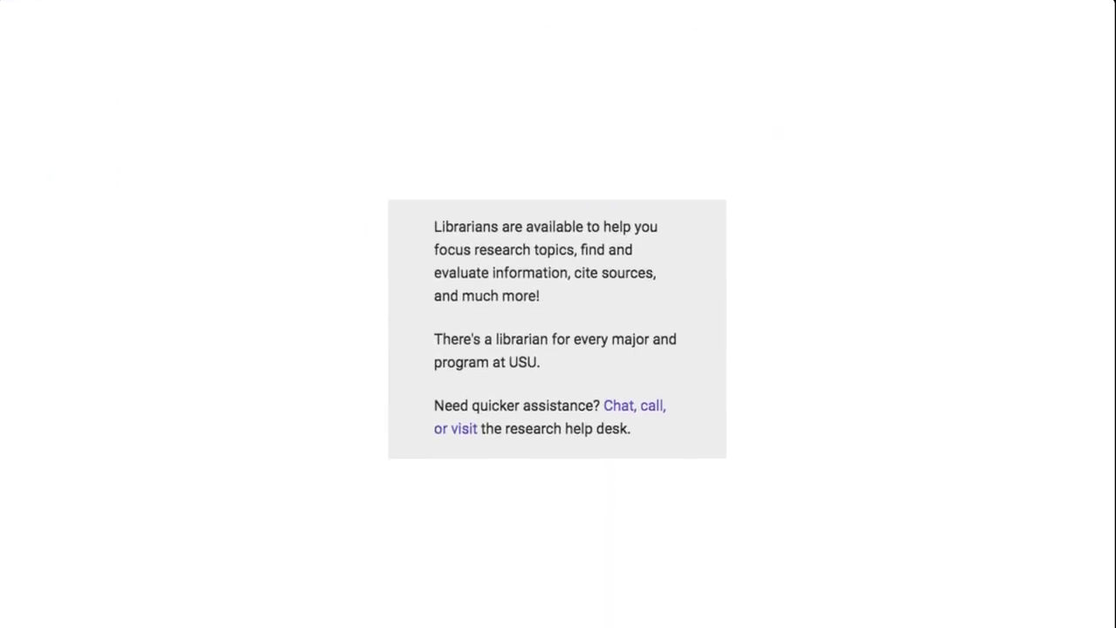